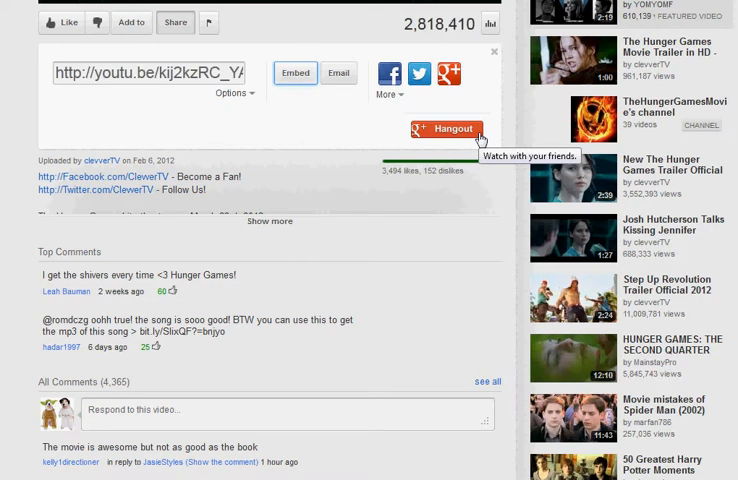
mouse_move(336, 124)
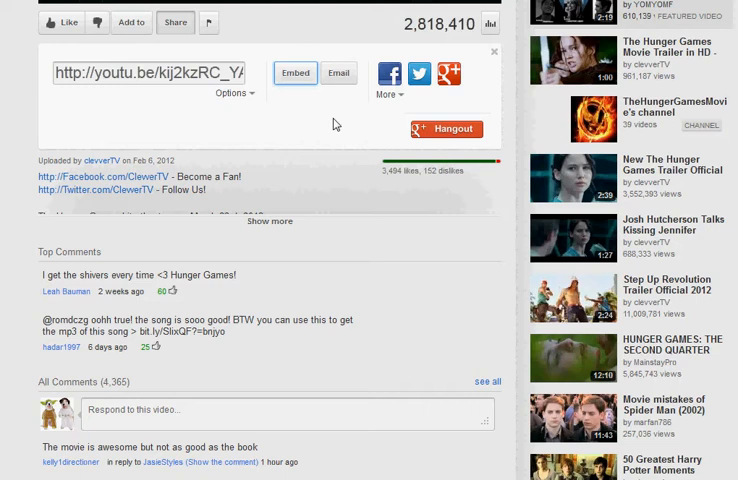
mouse_move(332, 122)
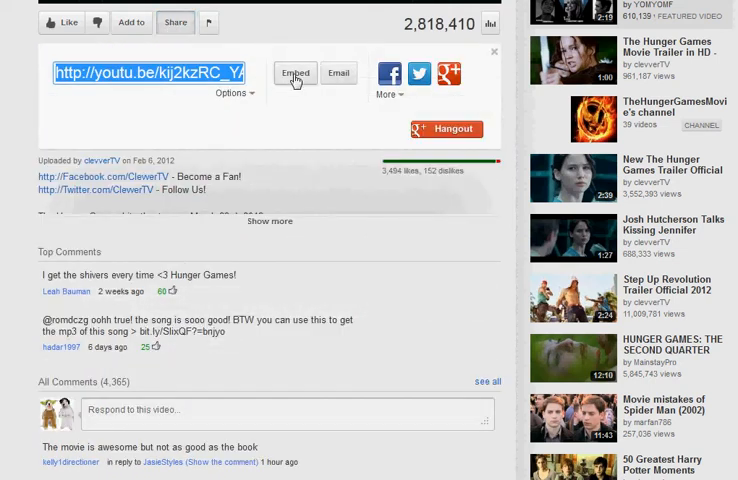
Show the trailer's embed code and switch off suggested videos at the end
click(296, 72)
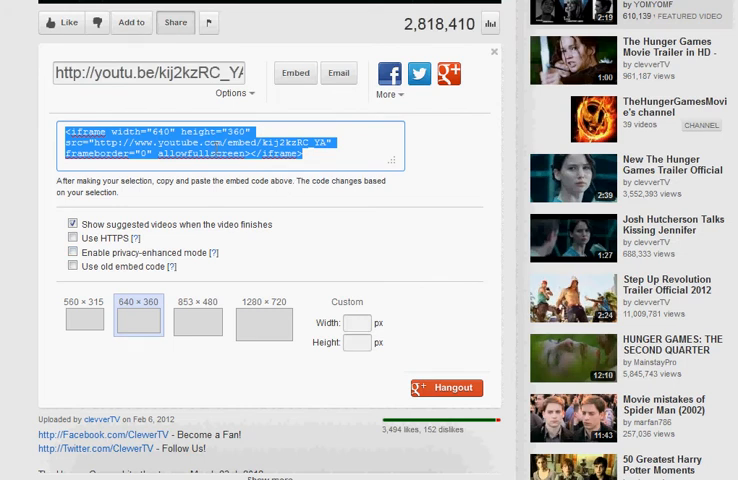
mouse_move(216, 244)
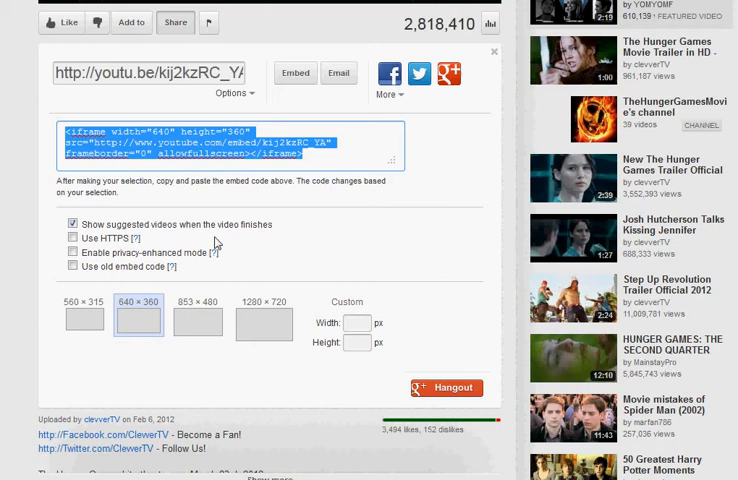
click(72, 224)
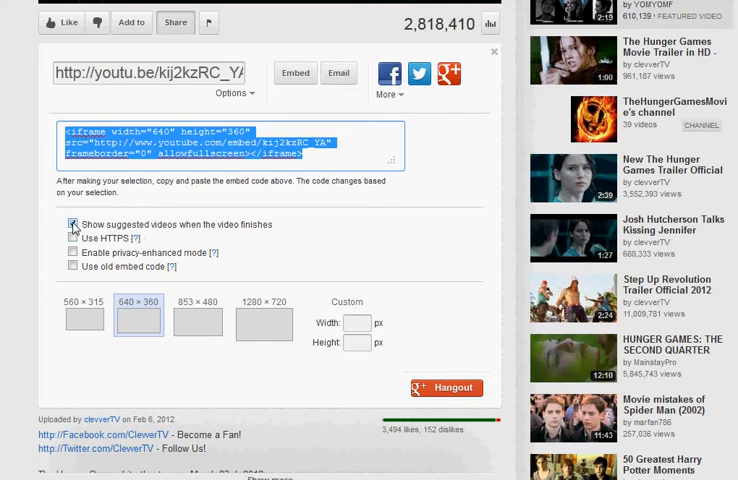
click(72, 224)
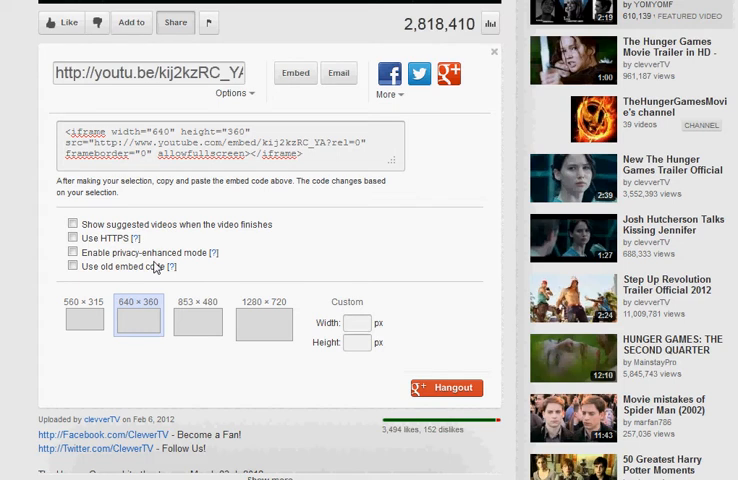
mouse_move(58, 322)
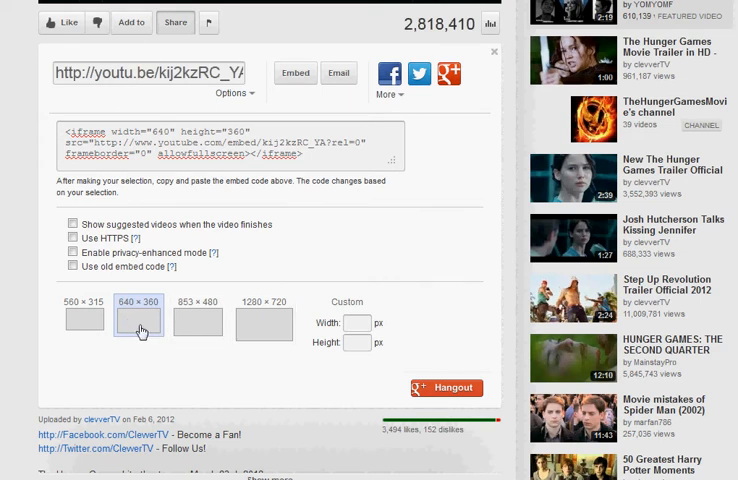
Use the 853 × 480 embed size, copy the code, and bring ActivInspire forward
click(184, 316)
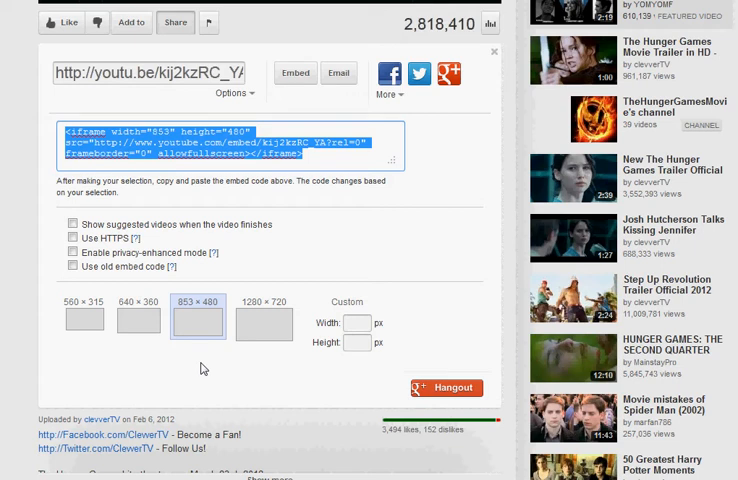
click(72, 224)
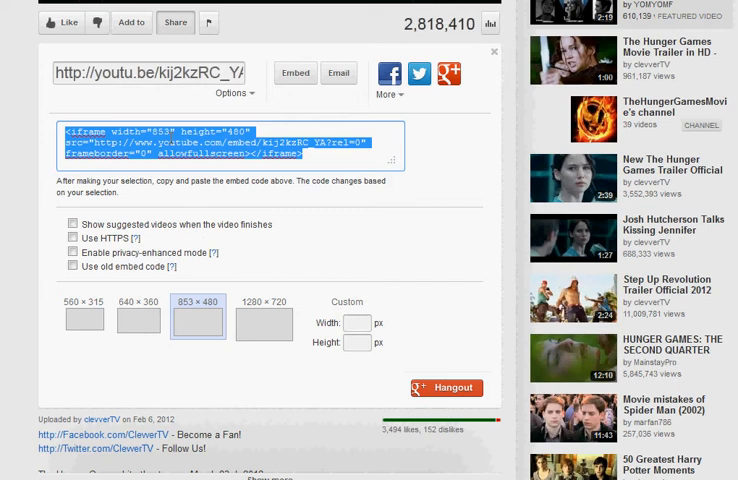
right_click(210, 156)
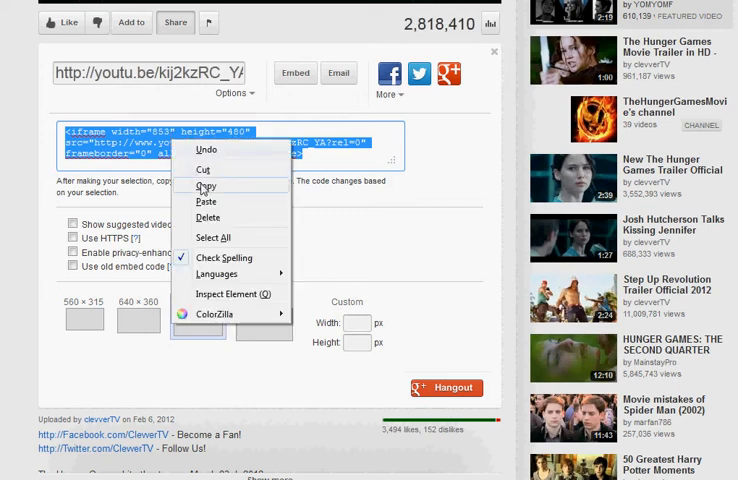
key(alt+tab)
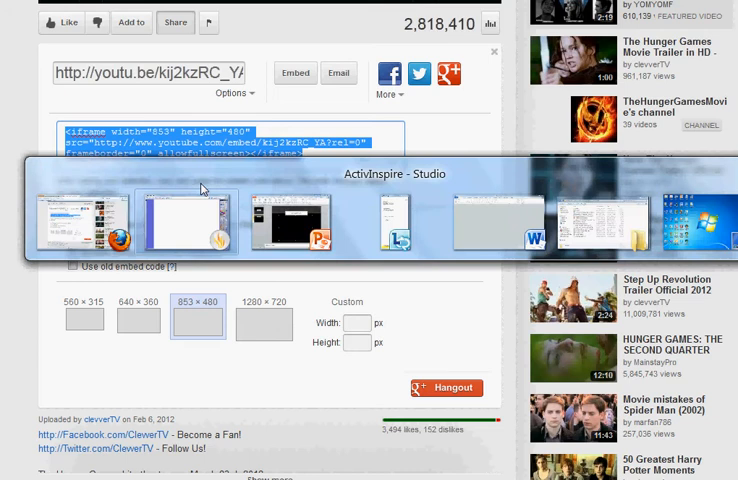
click(184, 220)
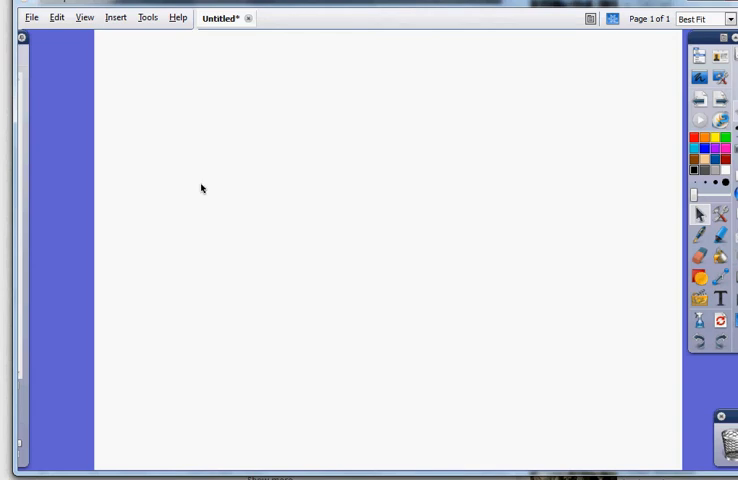
mouse_move(156, 74)
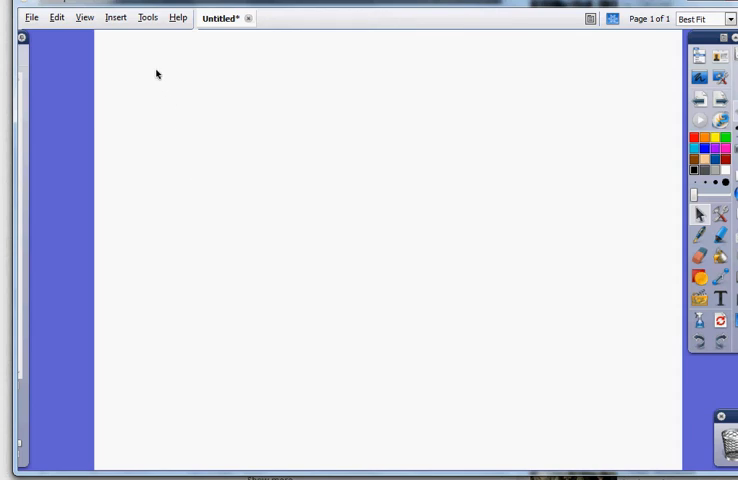
Insert the copied embed code as Embedded HTML via Insert > Link, confirming with OK
click(114, 16)
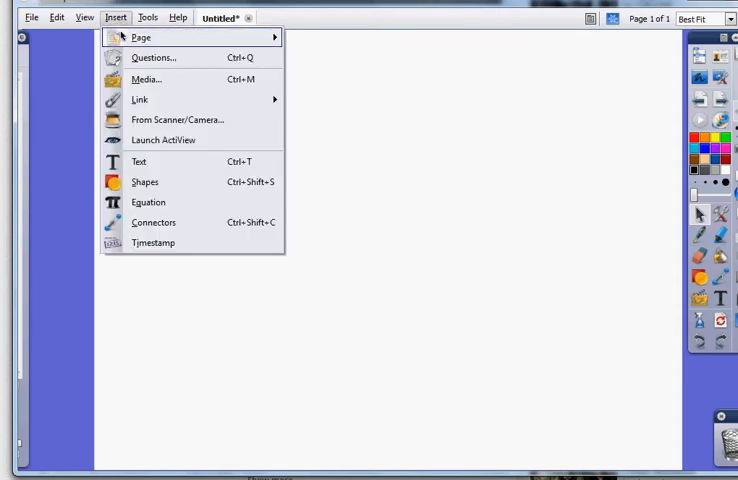
mouse_move(140, 100)
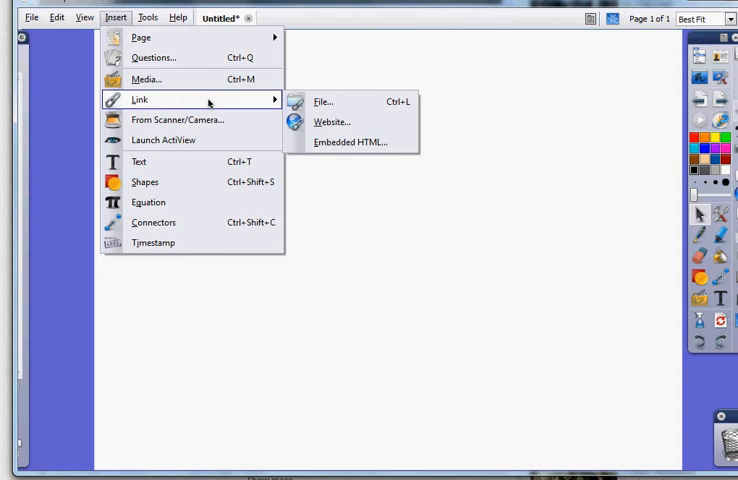
mouse_move(332, 122)
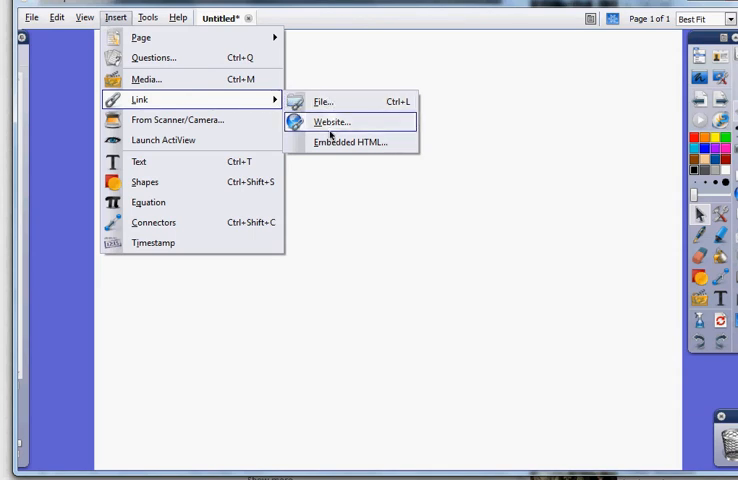
mouse_move(344, 140)
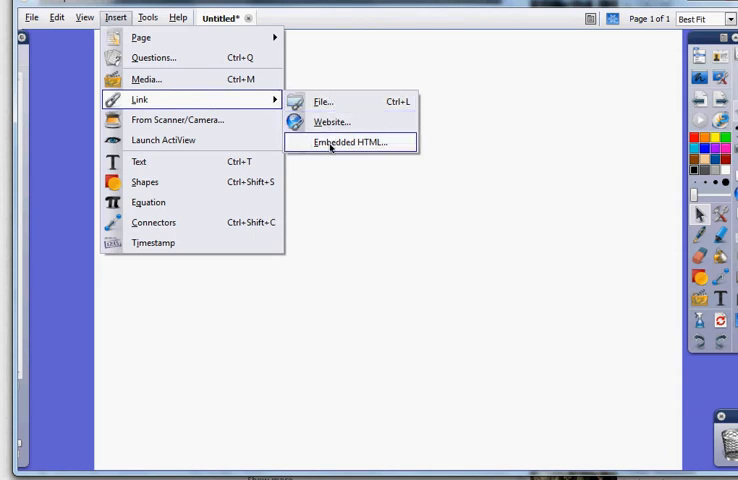
click(348, 140)
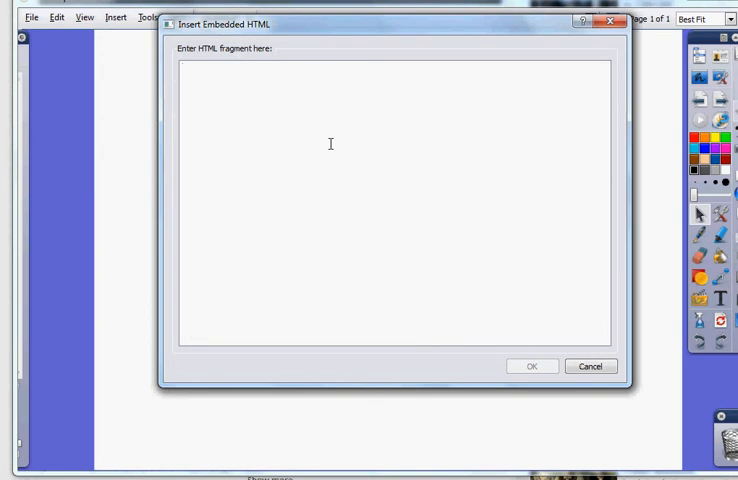
right_click(330, 144)
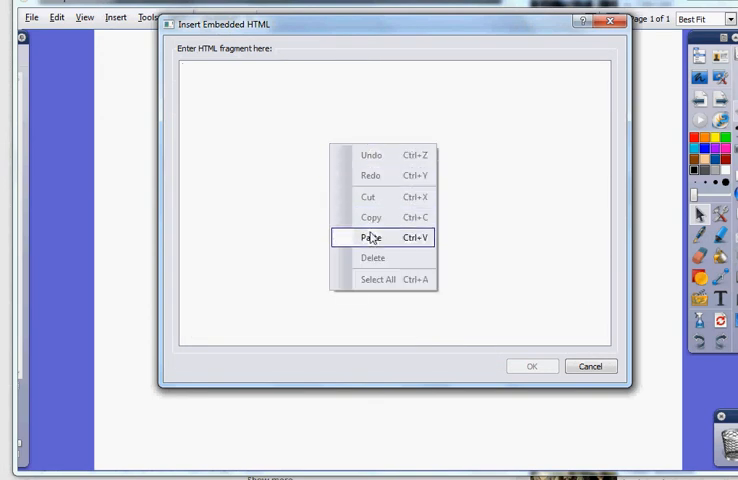
click(370, 238)
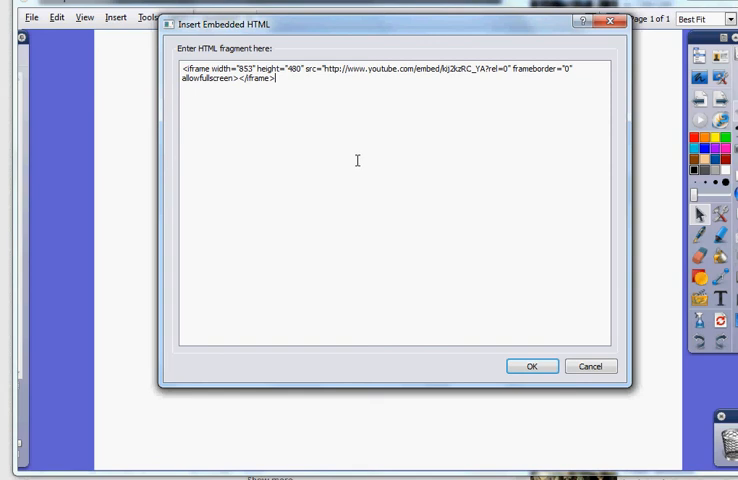
click(532, 364)
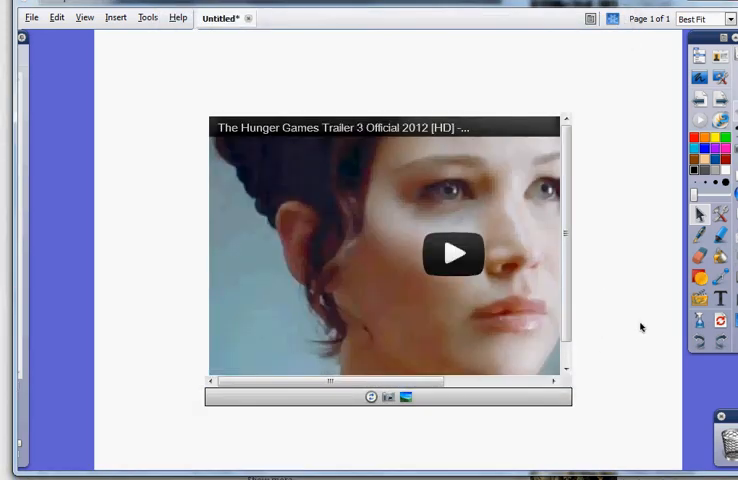
mouse_move(632, 232)
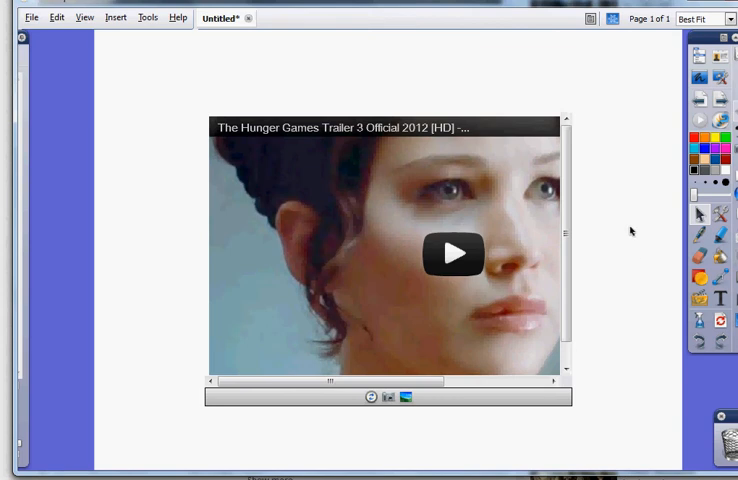
mouse_move(170, 92)
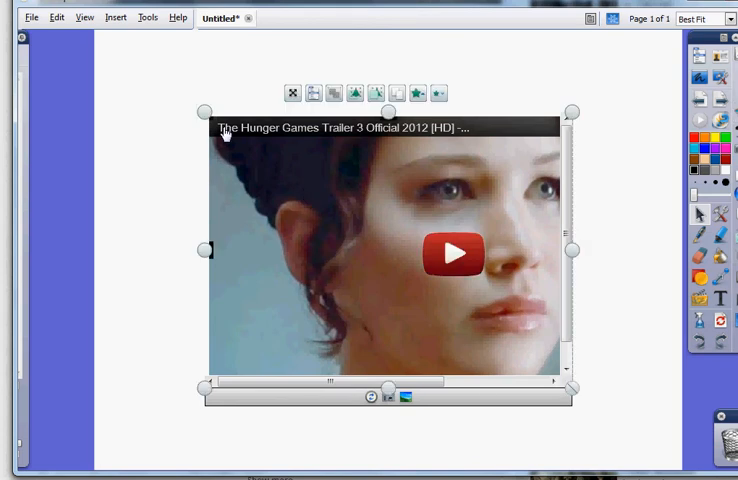
mouse_move(574, 250)
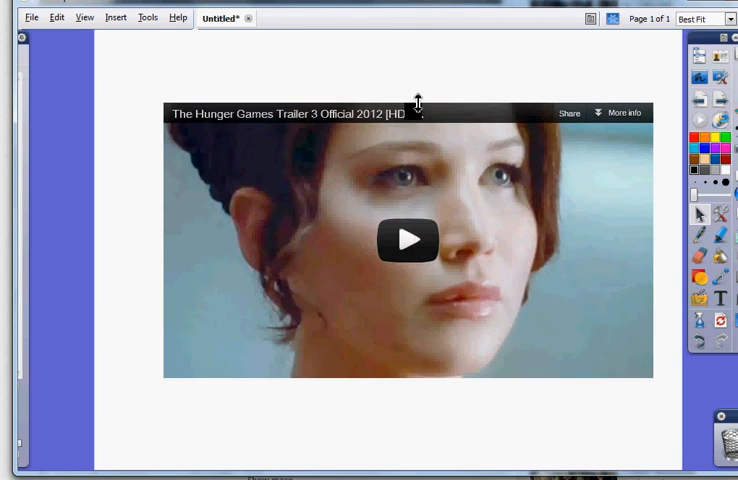
Enlarge the embedded trailer object and start it playing on the page
click(406, 240)
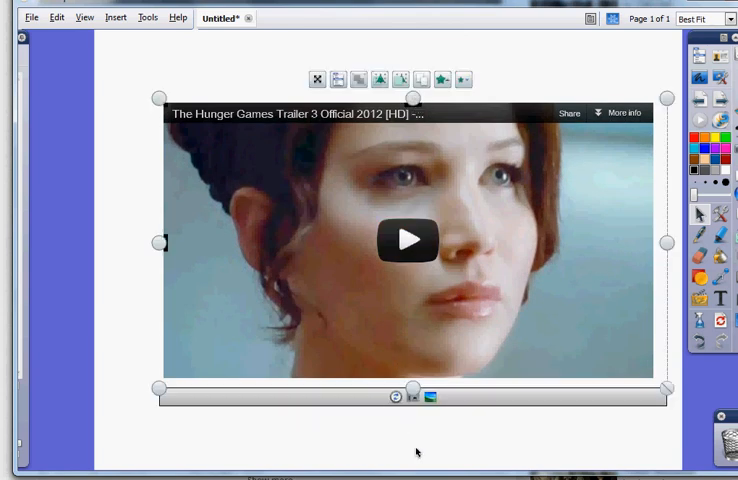
mouse_move(408, 240)
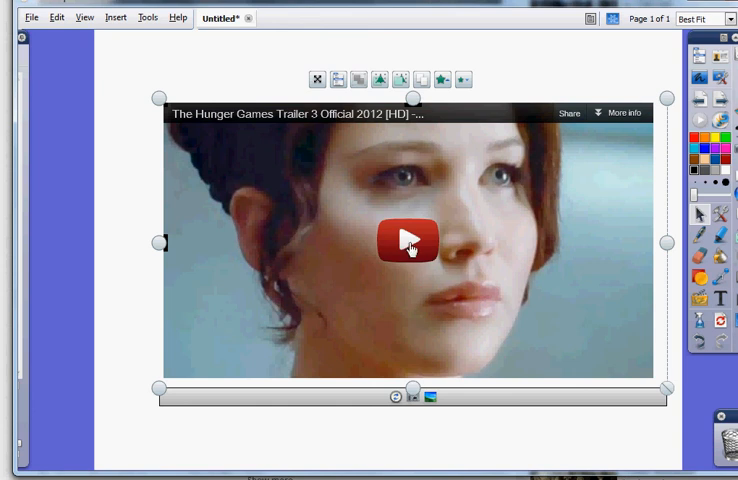
click(408, 240)
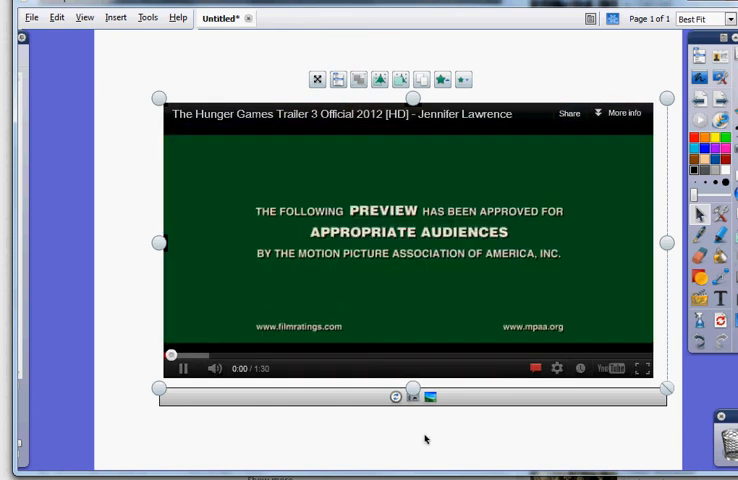